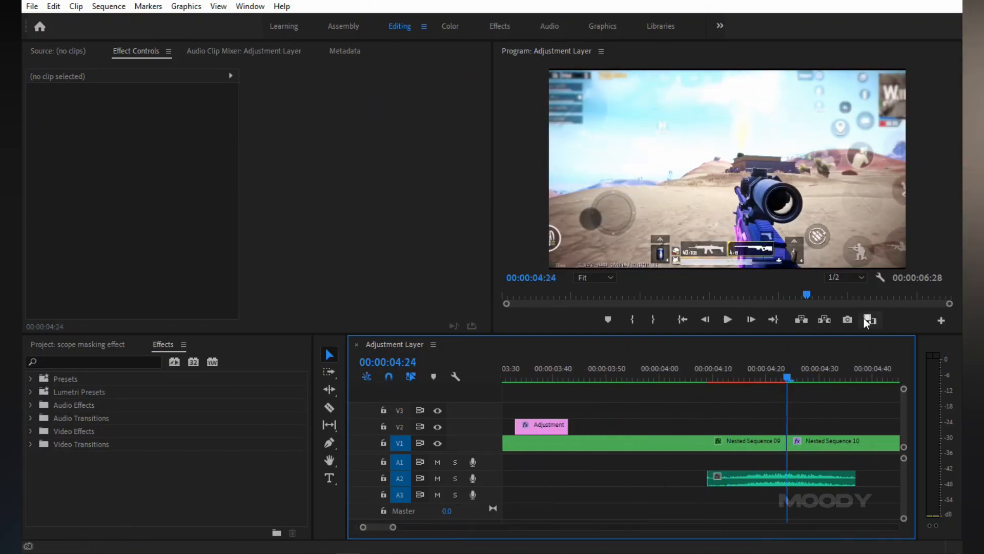
Export the current scoped-in gameplay frame as a JPEG still via Export Frame.
click(847, 319)
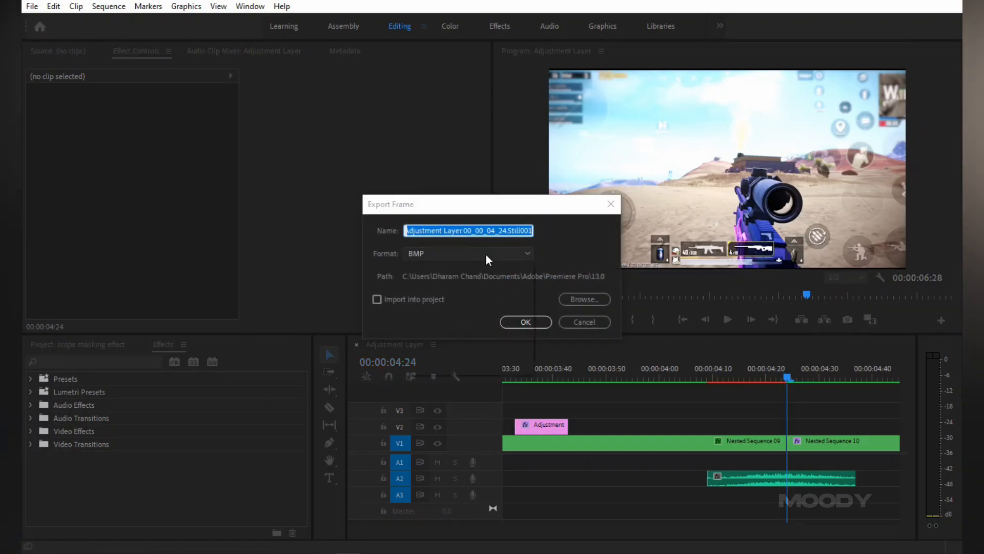
click(468, 253)
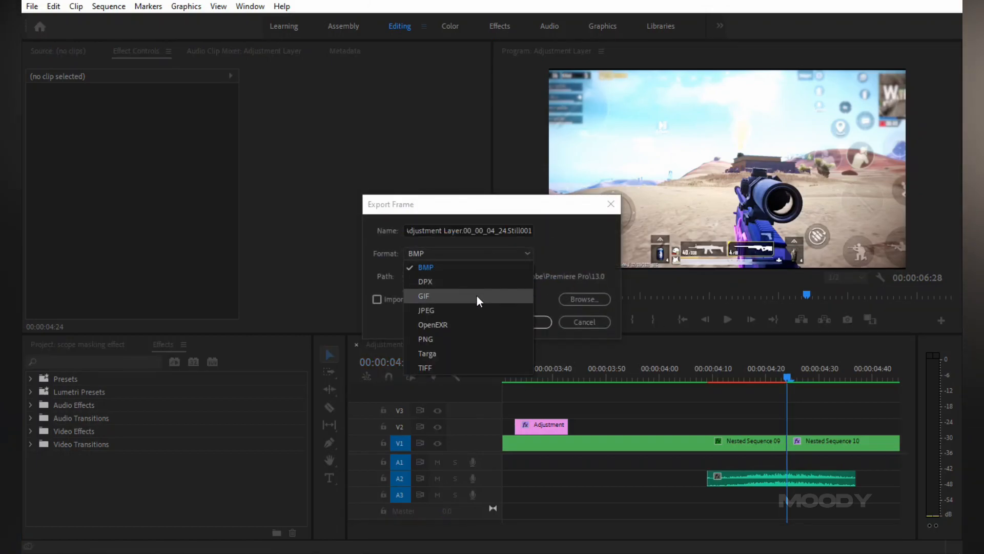
click(427, 309)
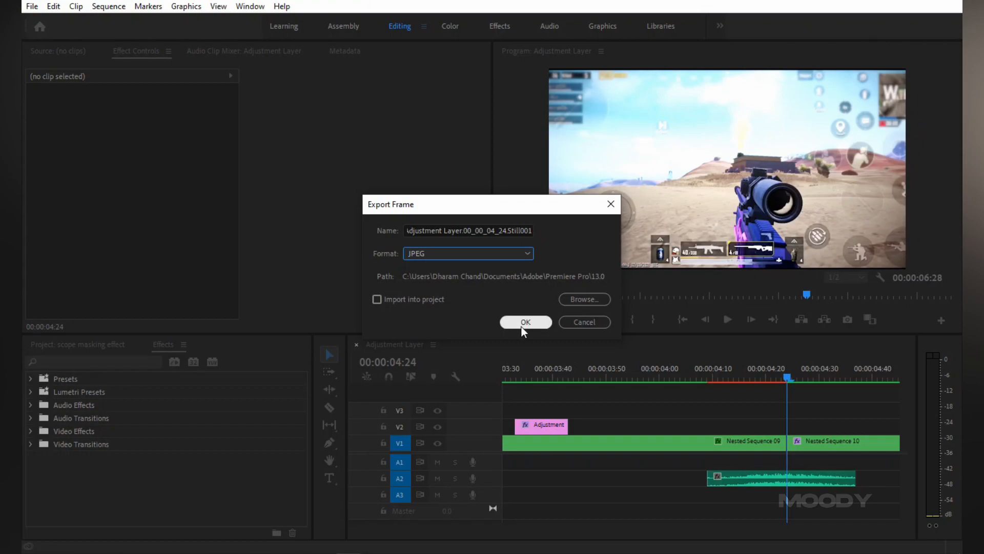
click(524, 321)
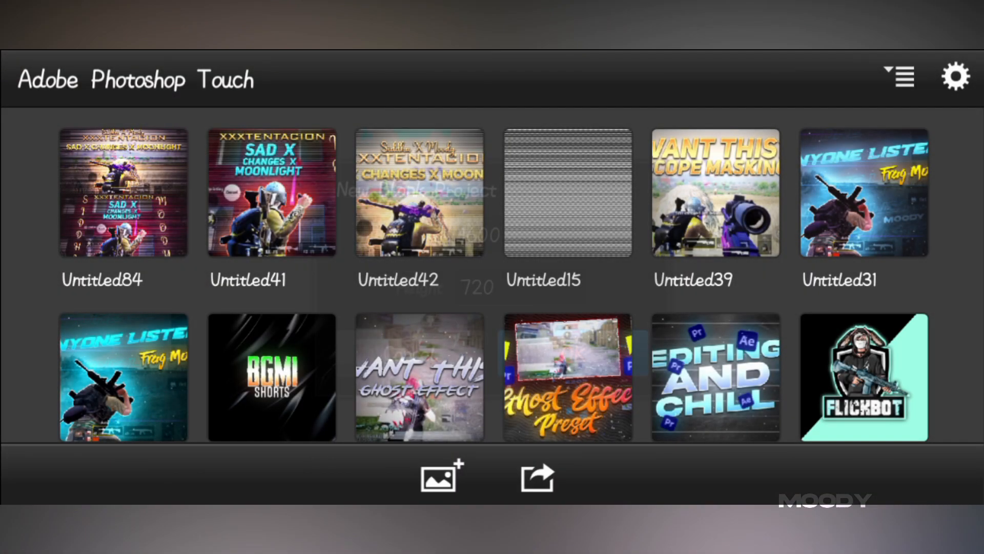
Start adding an image and browse Local Photos for the exported frame.
click(440, 477)
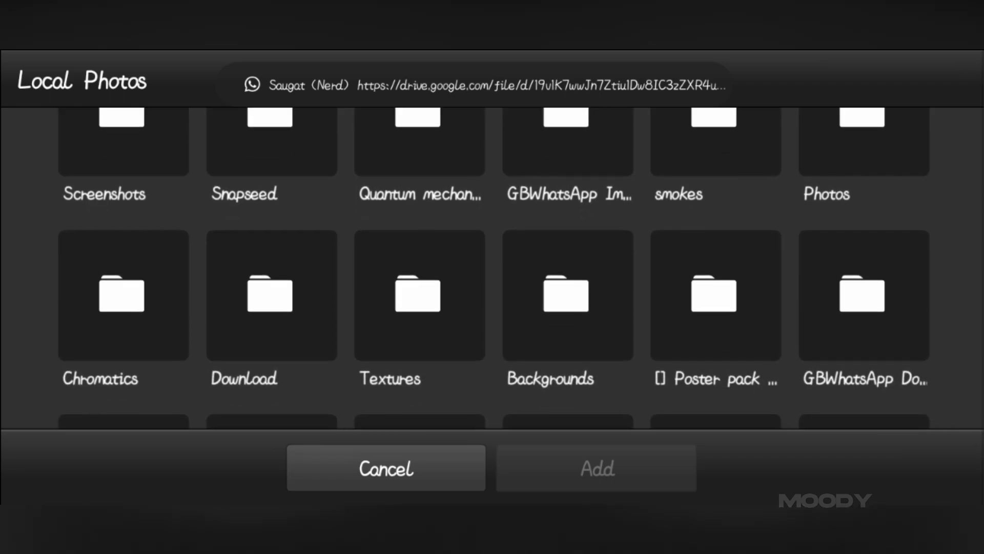
scroll(down, 3)
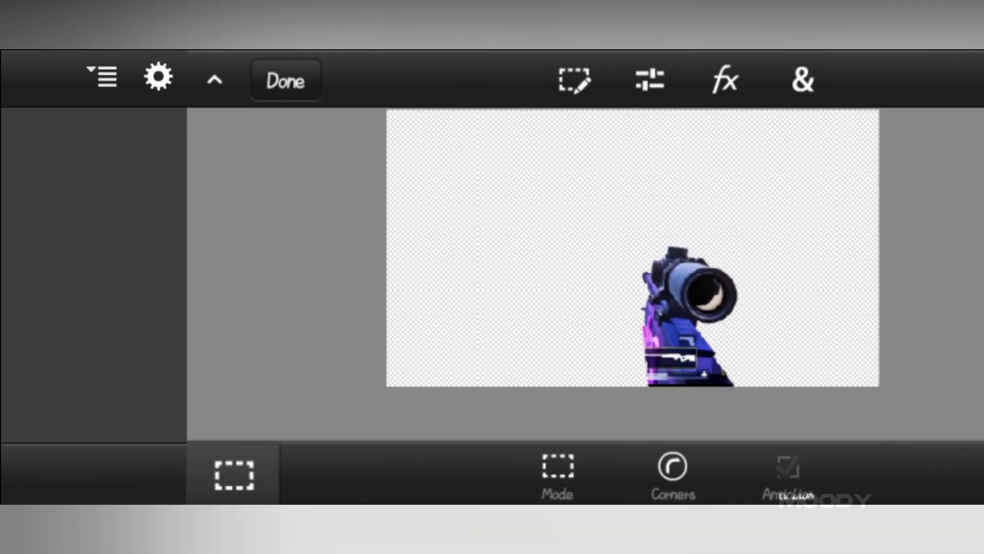
Finish the scope-and-gun cut-out on a transparent background with Done.
click(285, 80)
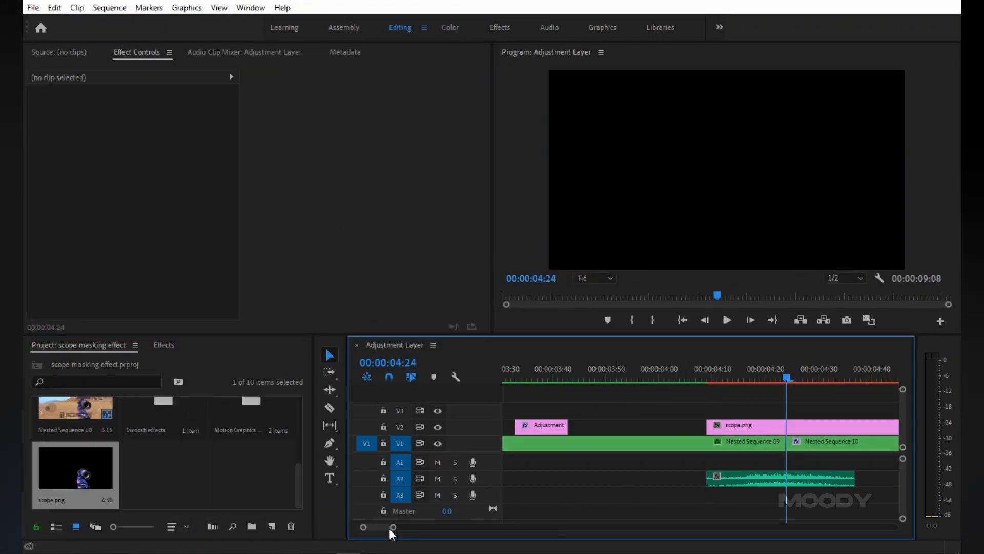
Trim scope.png on V2 to about 11 frames starting at 00:00:04:13.
drag(786, 379, 706, 378)
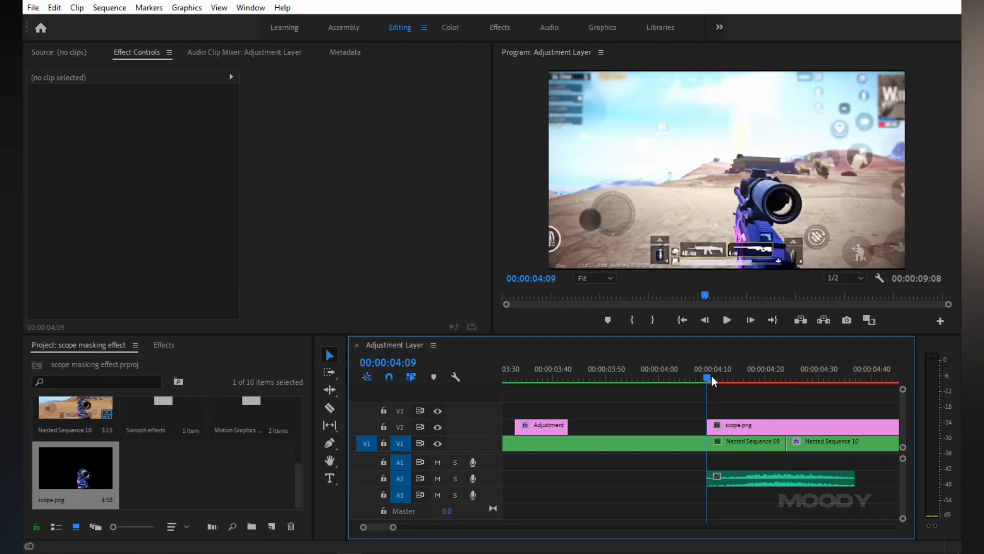
click(733, 379)
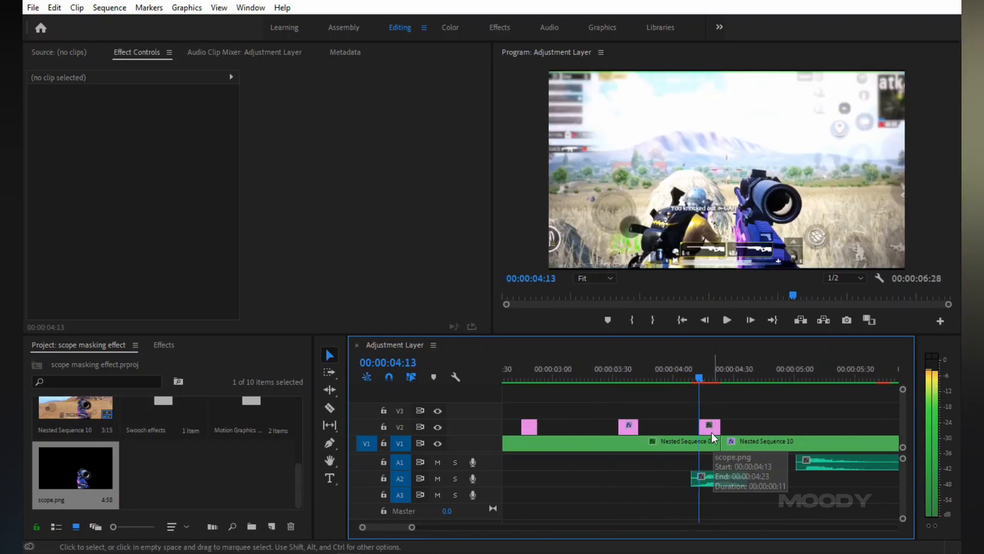
Keyframe scope.png's Y position from 1127 at the start to 540 so it slides up.
click(709, 427)
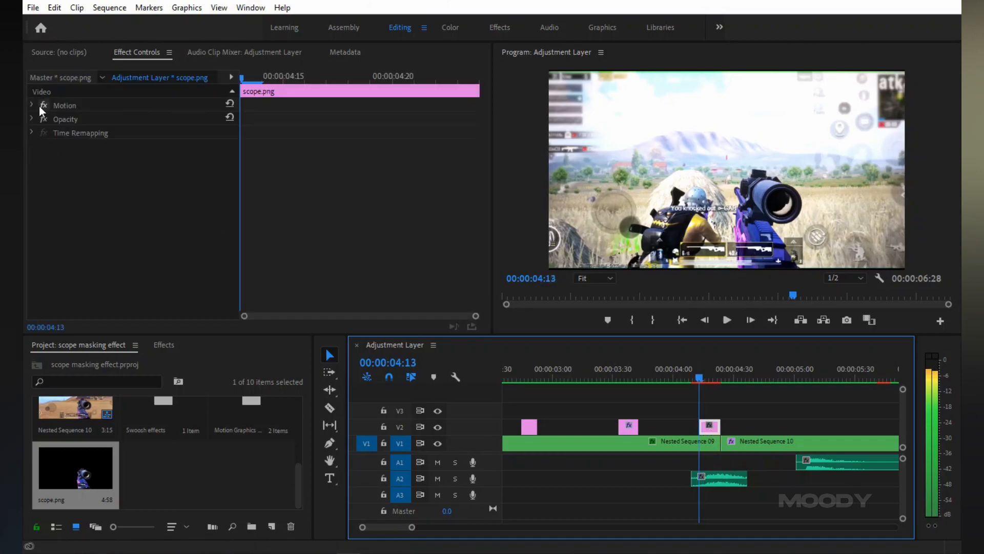
click(31, 104)
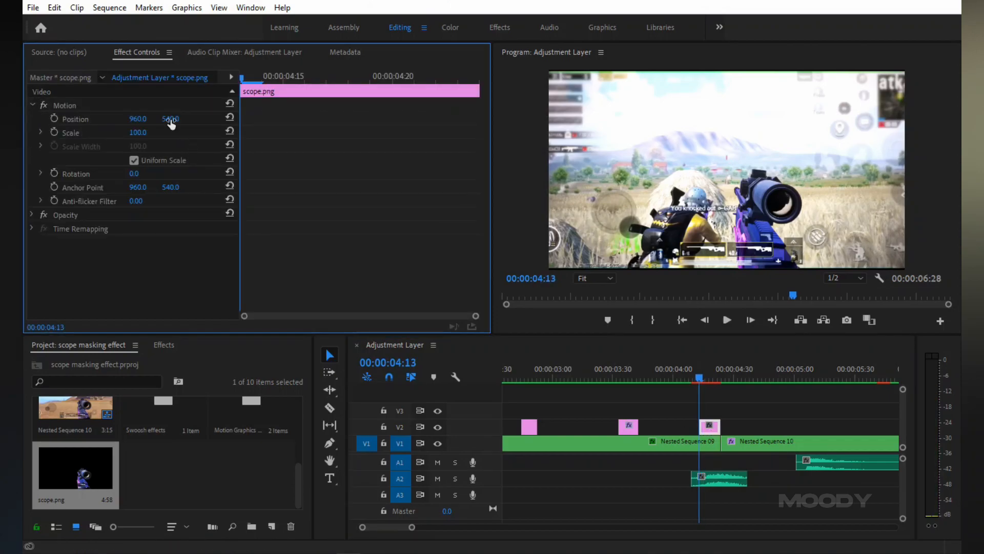
drag(169, 119, 170, 119)
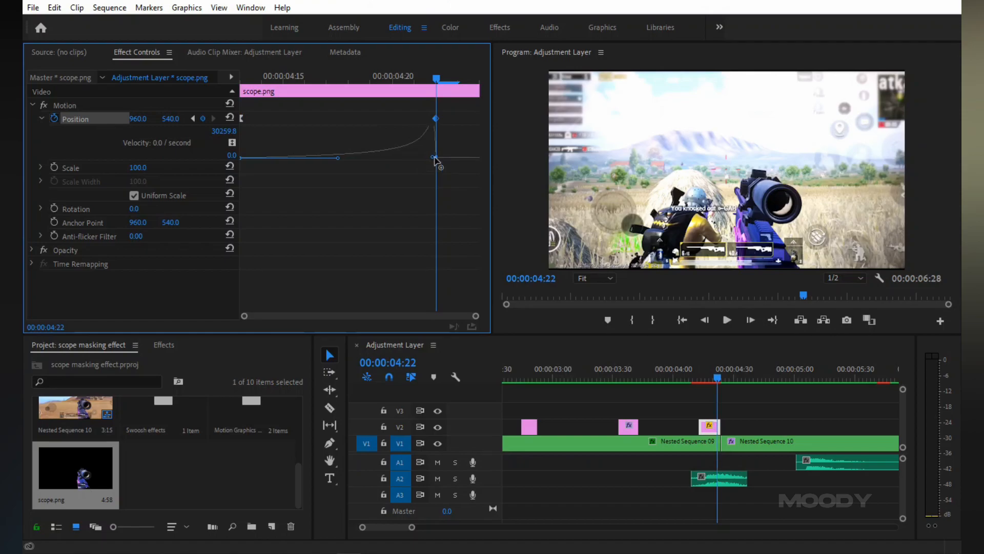
click(677, 379)
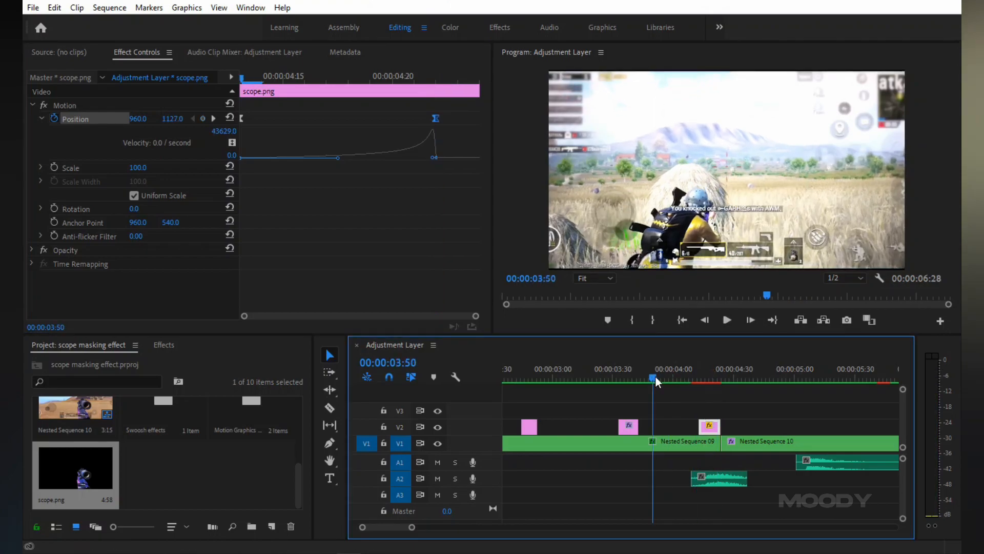
drag(655, 379, 710, 379)
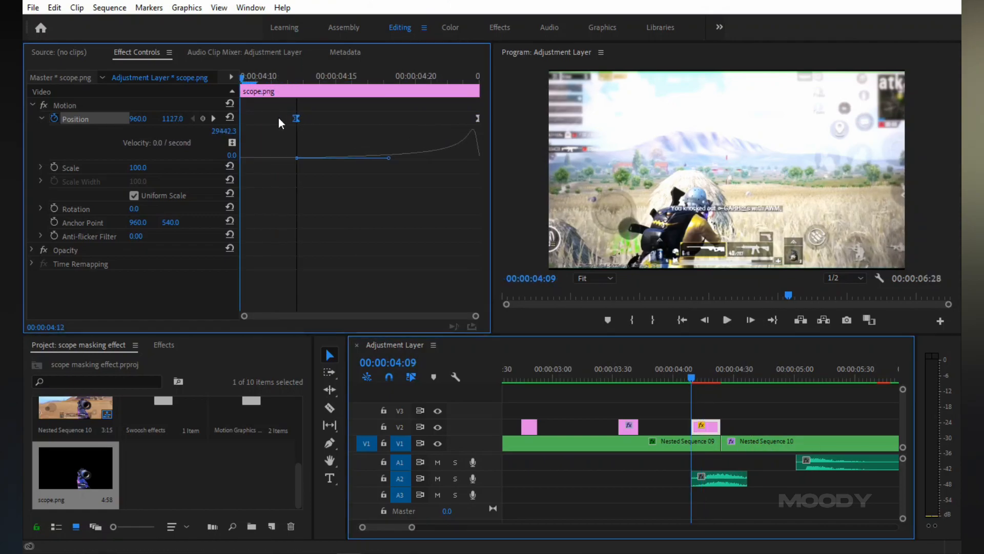
click(31, 105)
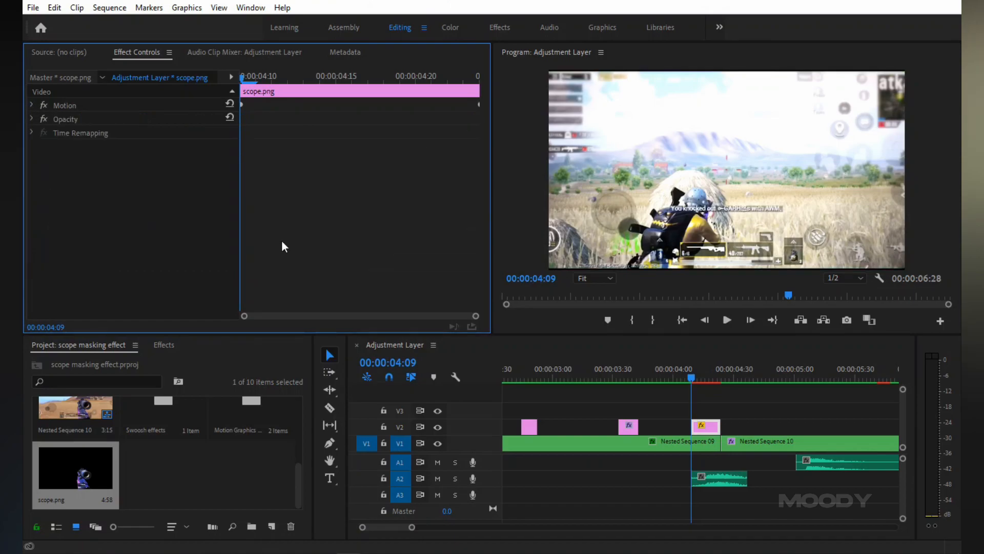
click(739, 368)
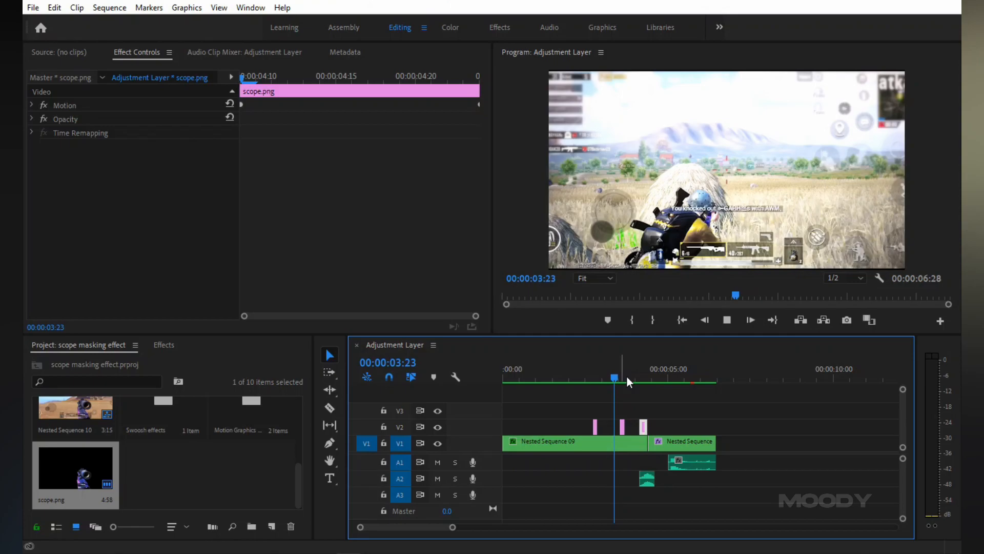
click(663, 380)
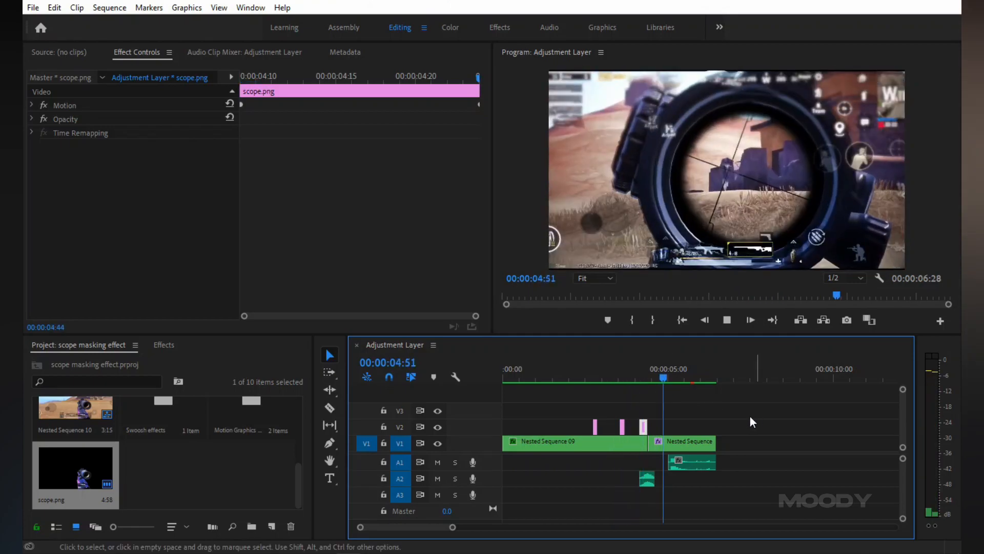
drag(662, 378, 629, 378)
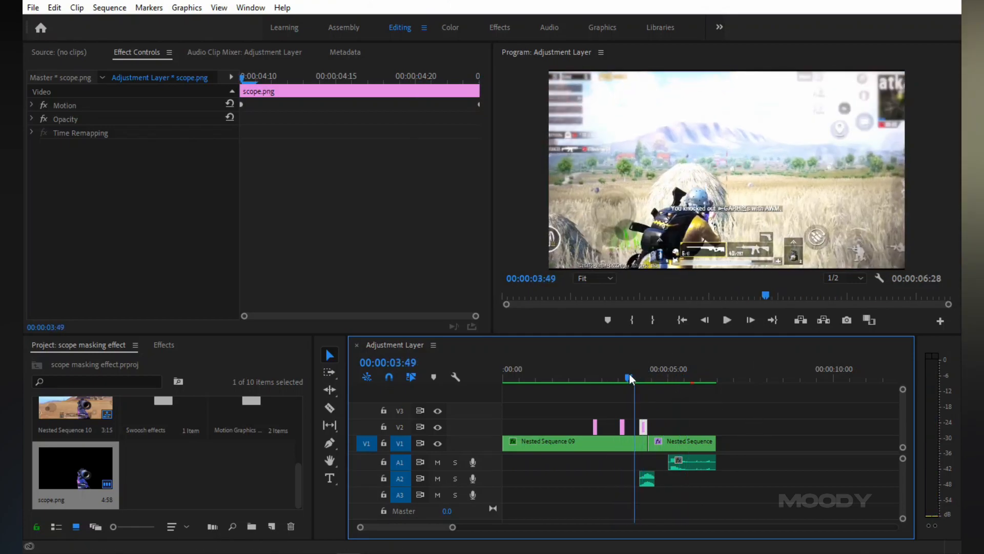
click(726, 320)
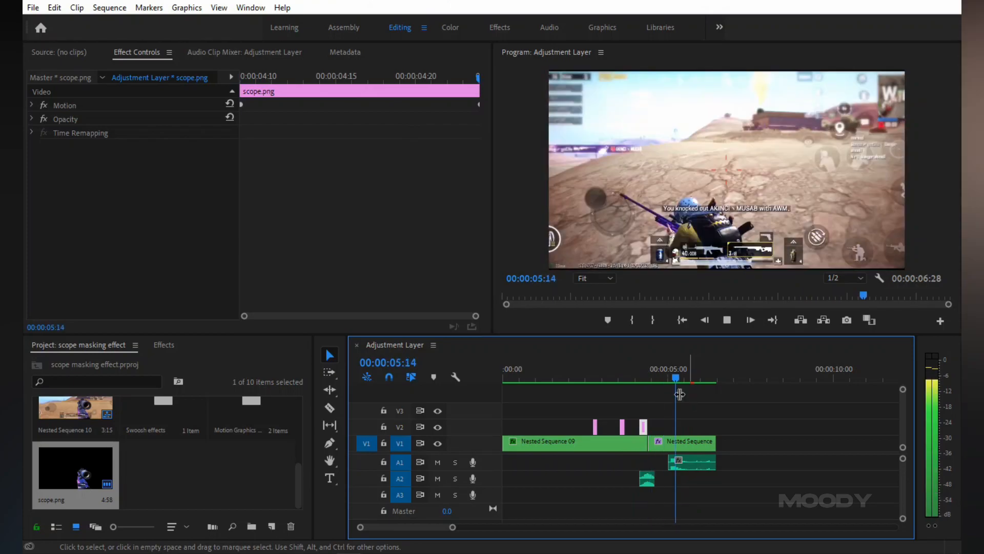